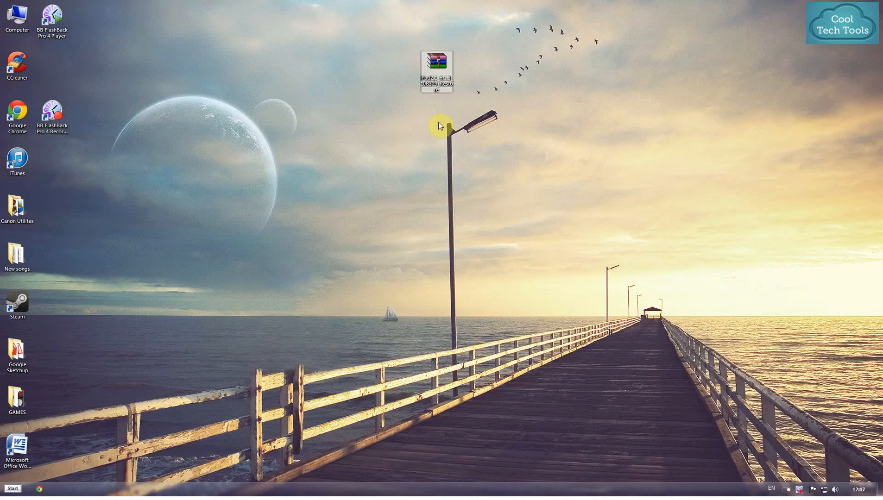
{"action": "mouse_move", "coordinate": [469, 140]}
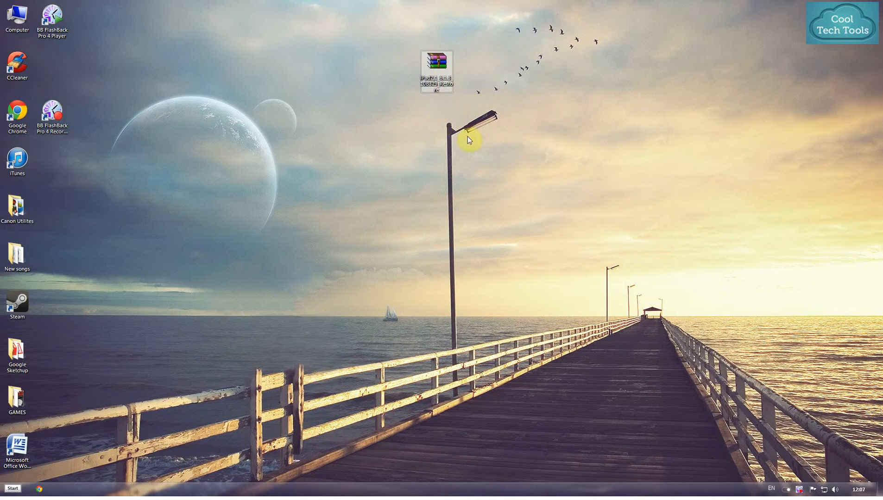
{"action": "mouse_move", "coordinate": [469, 121]}
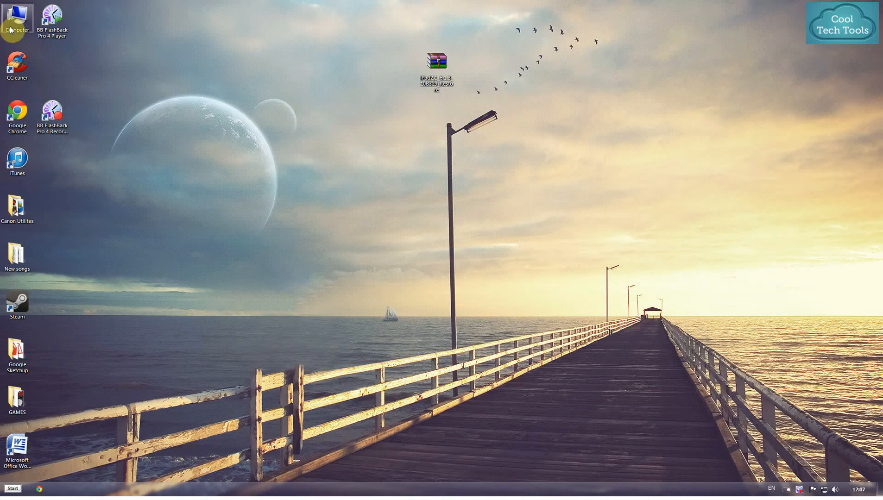
Reach the Folder Options dialog via Computer and the Organize menu's folder and search options
{"action": "double_click", "coordinate": [17, 17]}
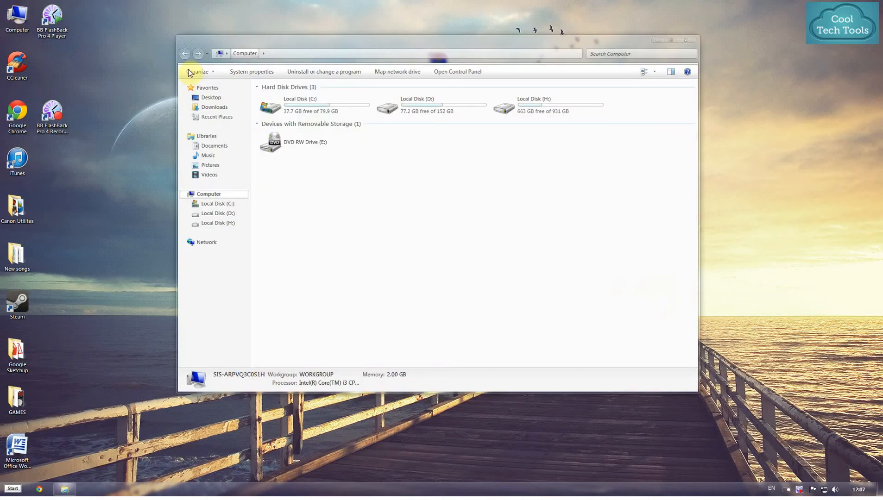
{"action": "left_click", "coordinate": [197, 71]}
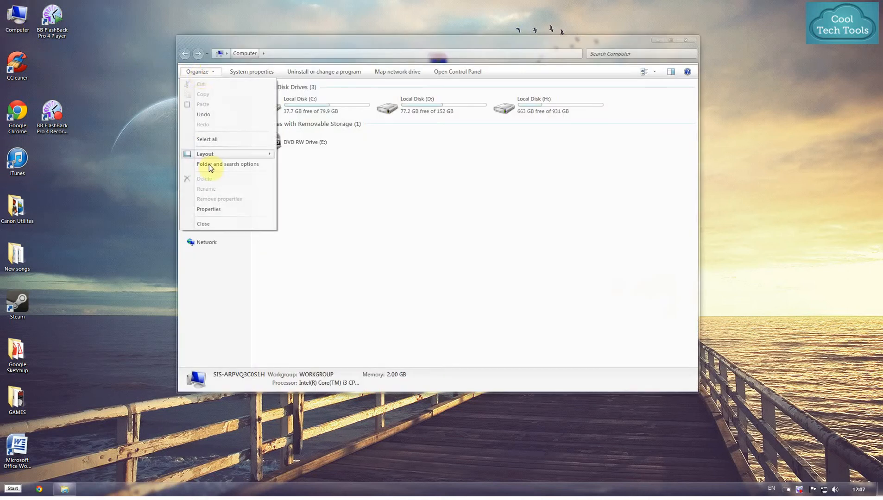
{"action": "left_click", "coordinate": [227, 164]}
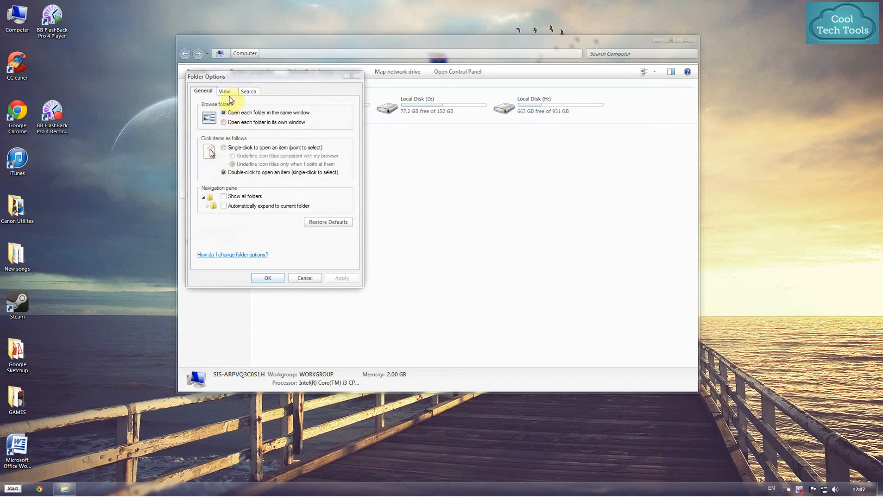
In the View settings, untick 'Hide extensions for known file types' and confirm with OK
{"action": "left_click", "coordinate": [226, 92]}
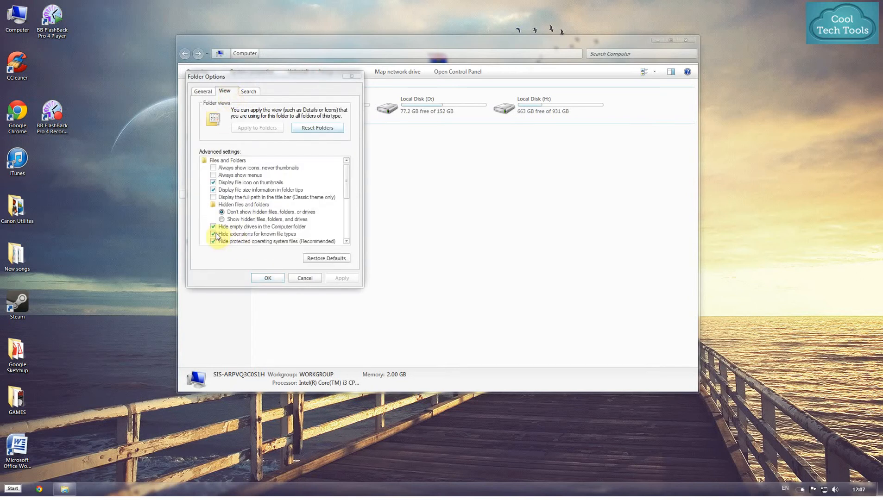
{"action": "left_click", "coordinate": [213, 234]}
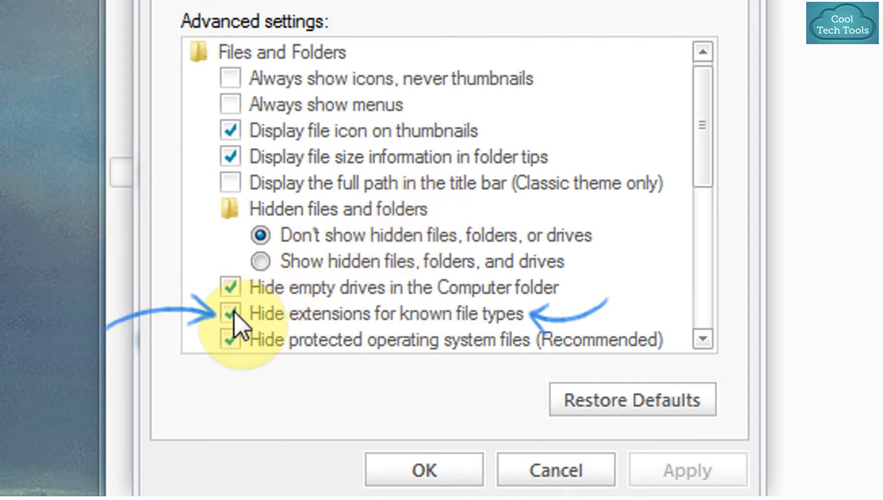
{"action": "left_click", "coordinate": [229, 314]}
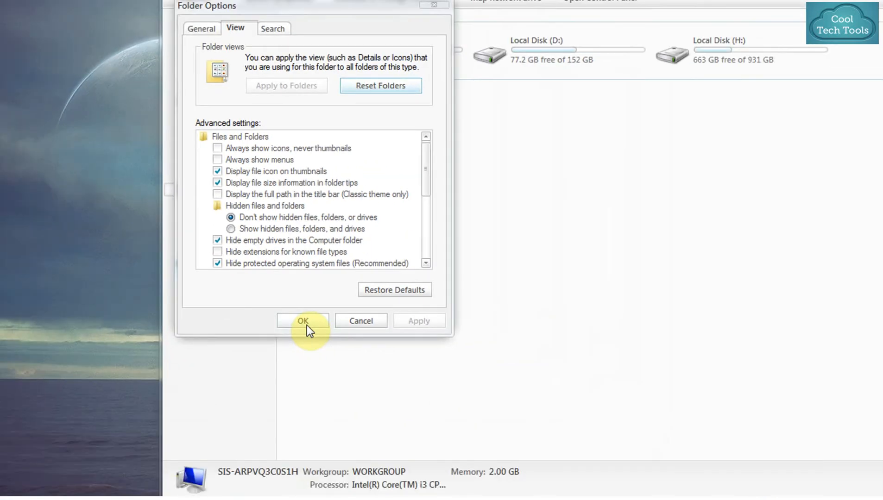
{"action": "left_click", "coordinate": [302, 320]}
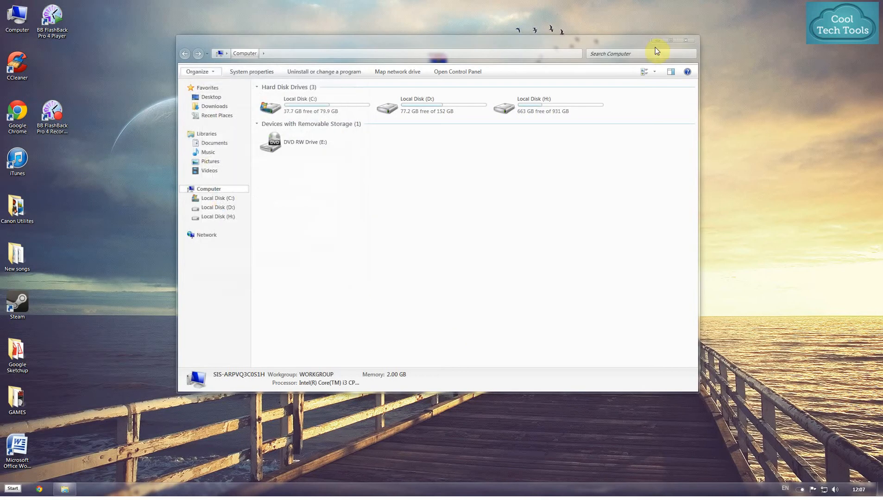
Rename the desktop firmware file's .zip extension to .ipsw and accept the change-extension warning
{"action": "left_click", "coordinate": [685, 40]}
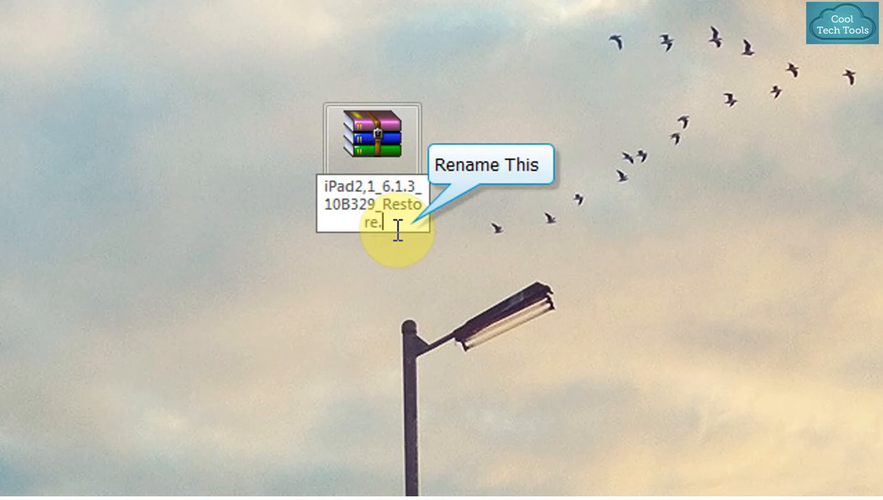
{"action": "type", "text": "ipsw"}
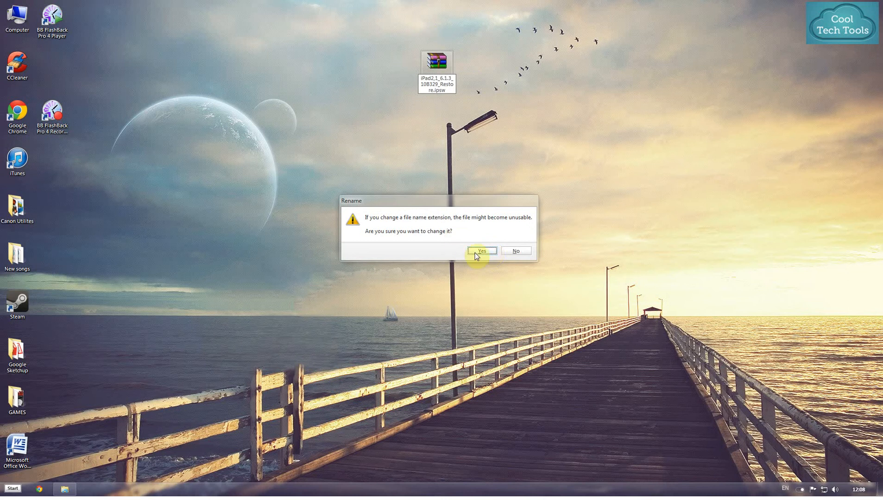
{"action": "left_click", "coordinate": [481, 251]}
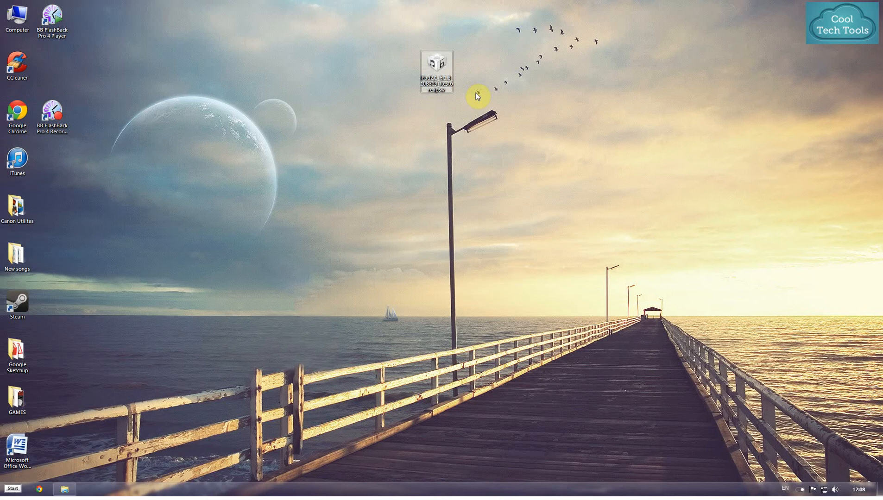